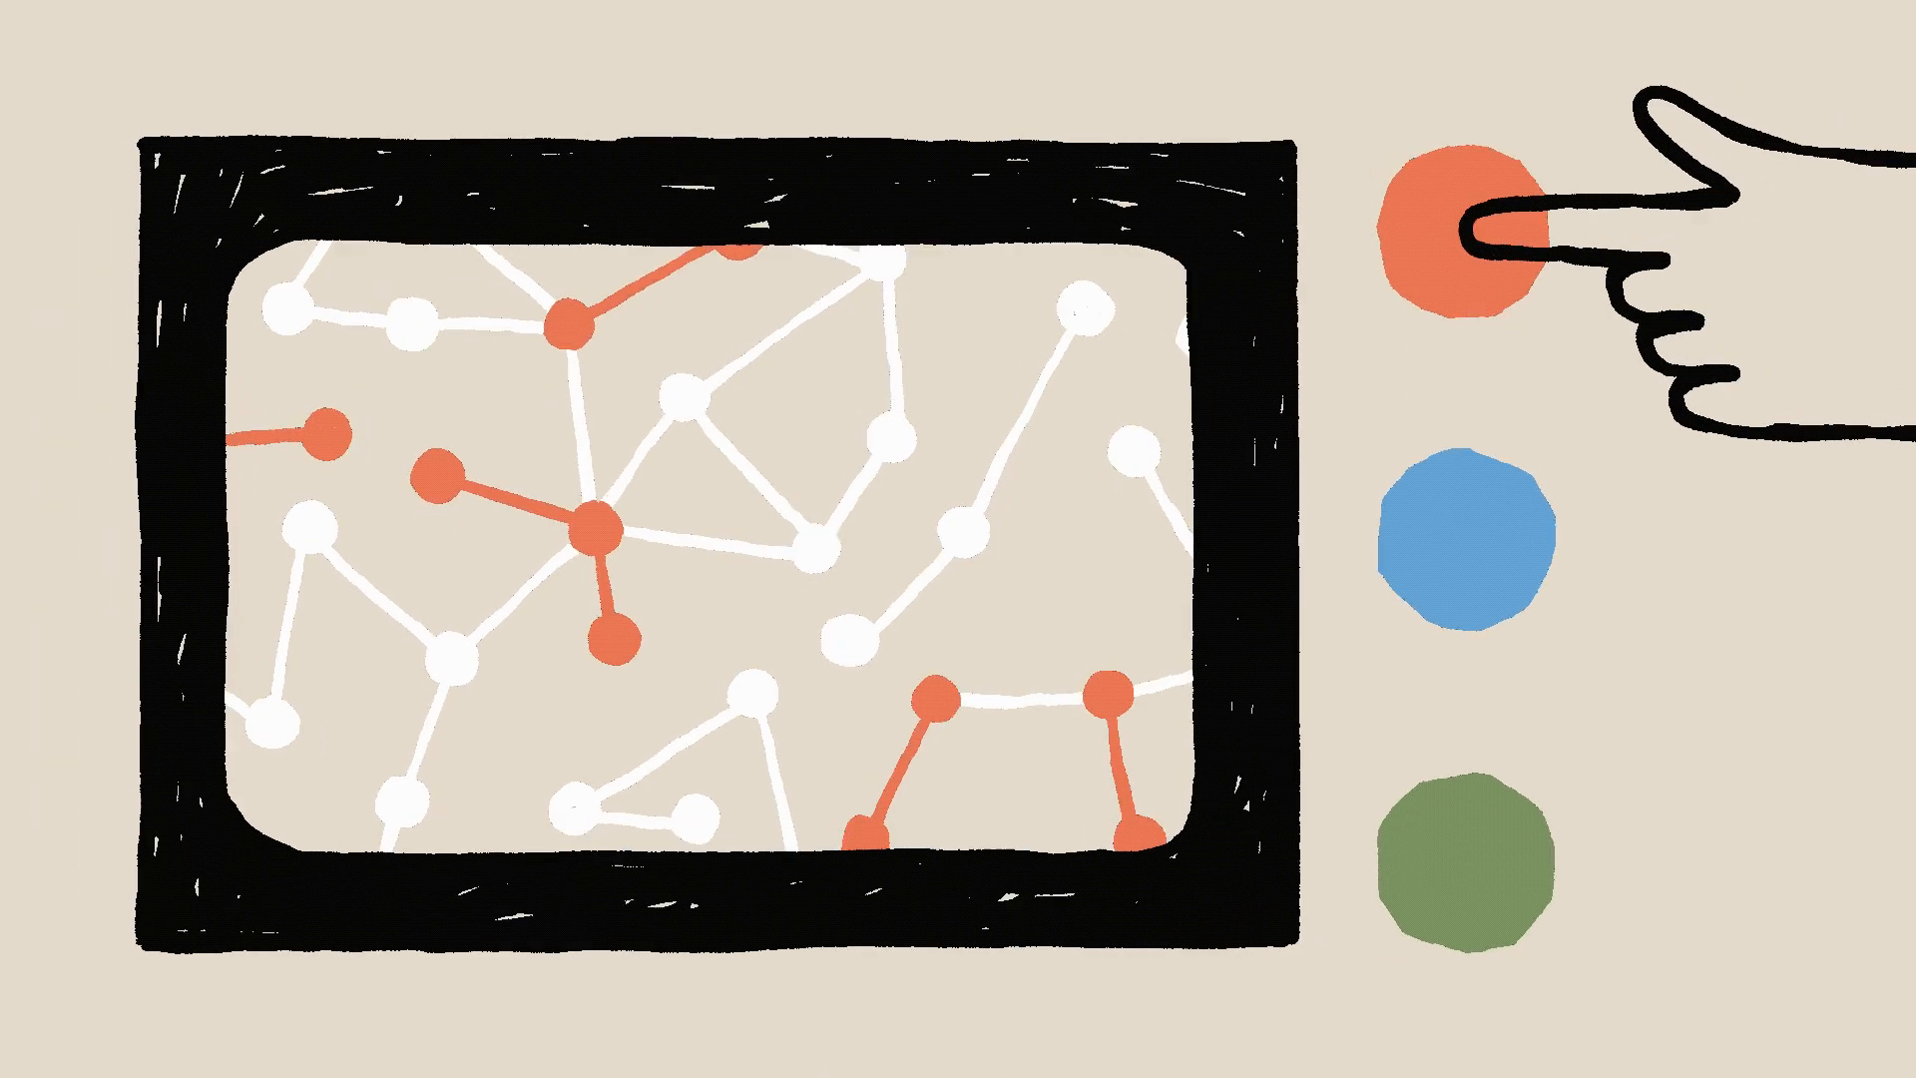
left_click(1460, 865)
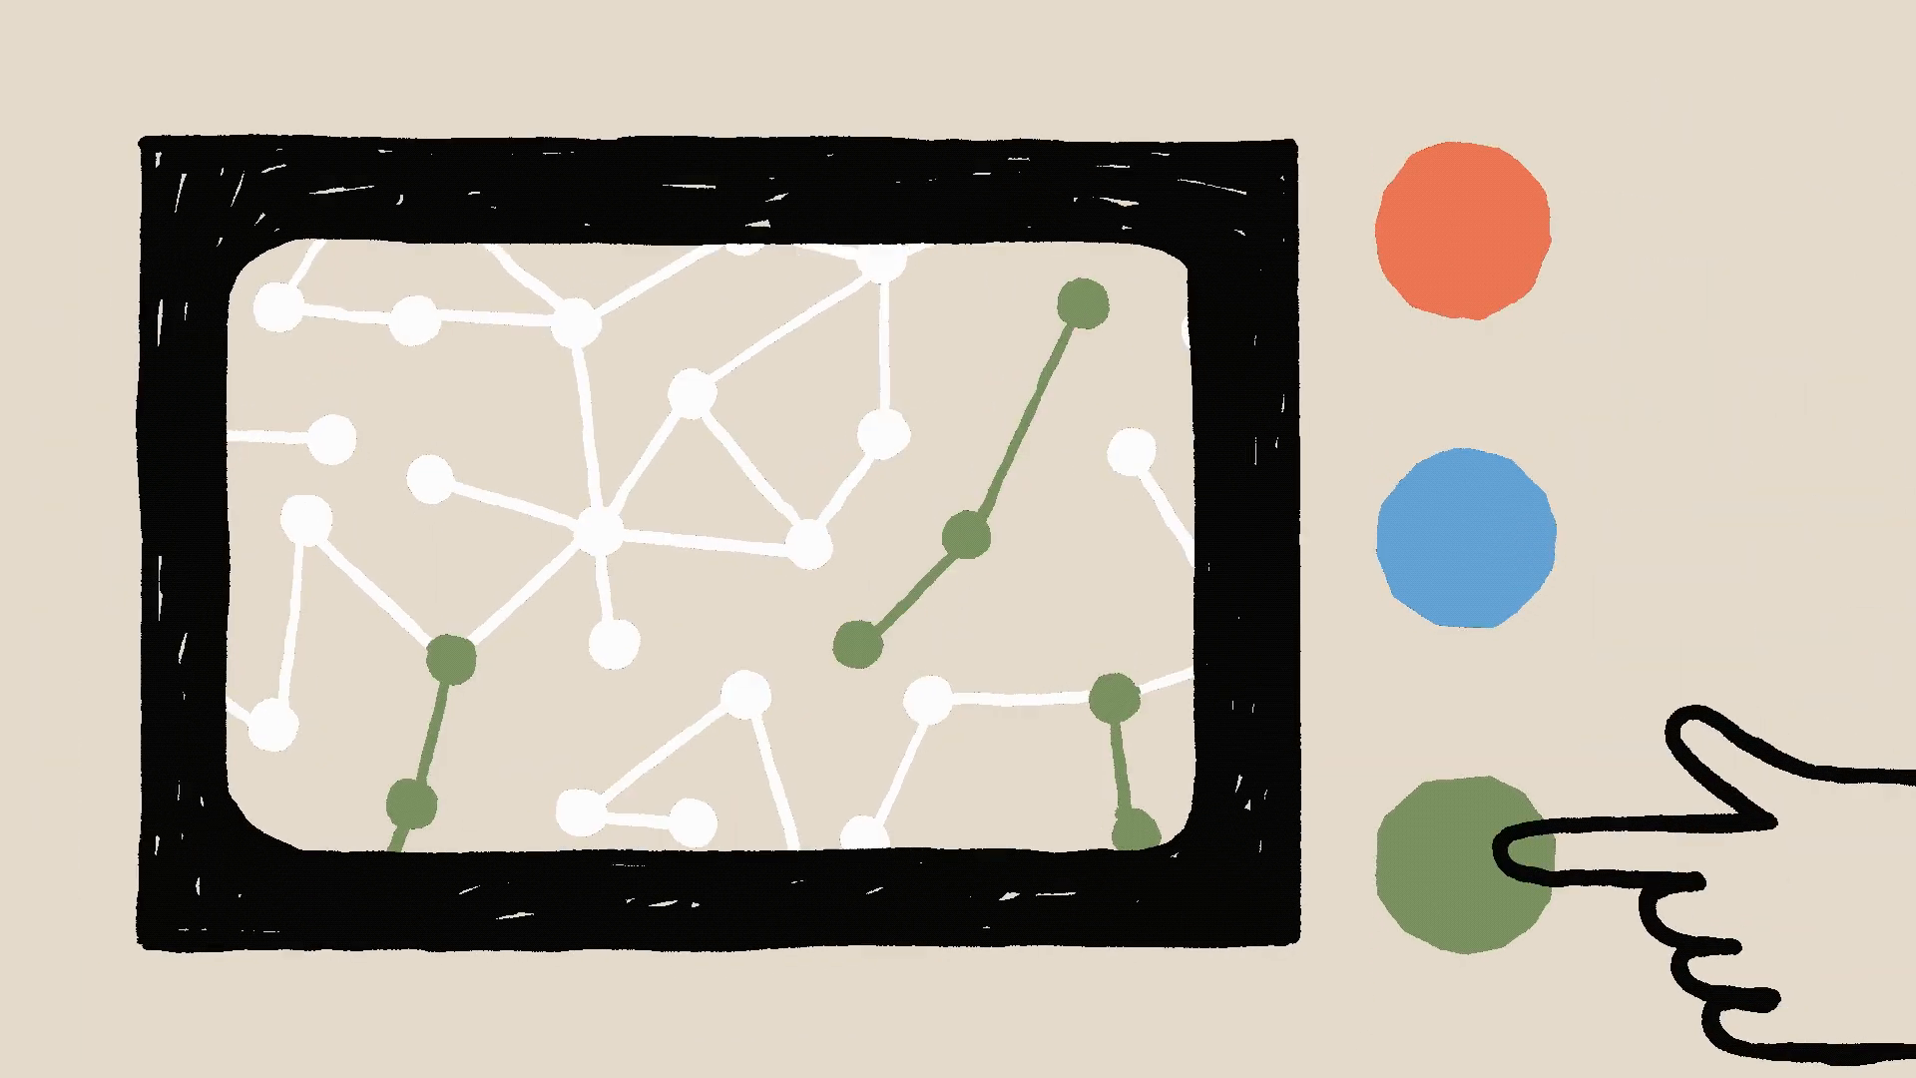
left_click(1458, 867)
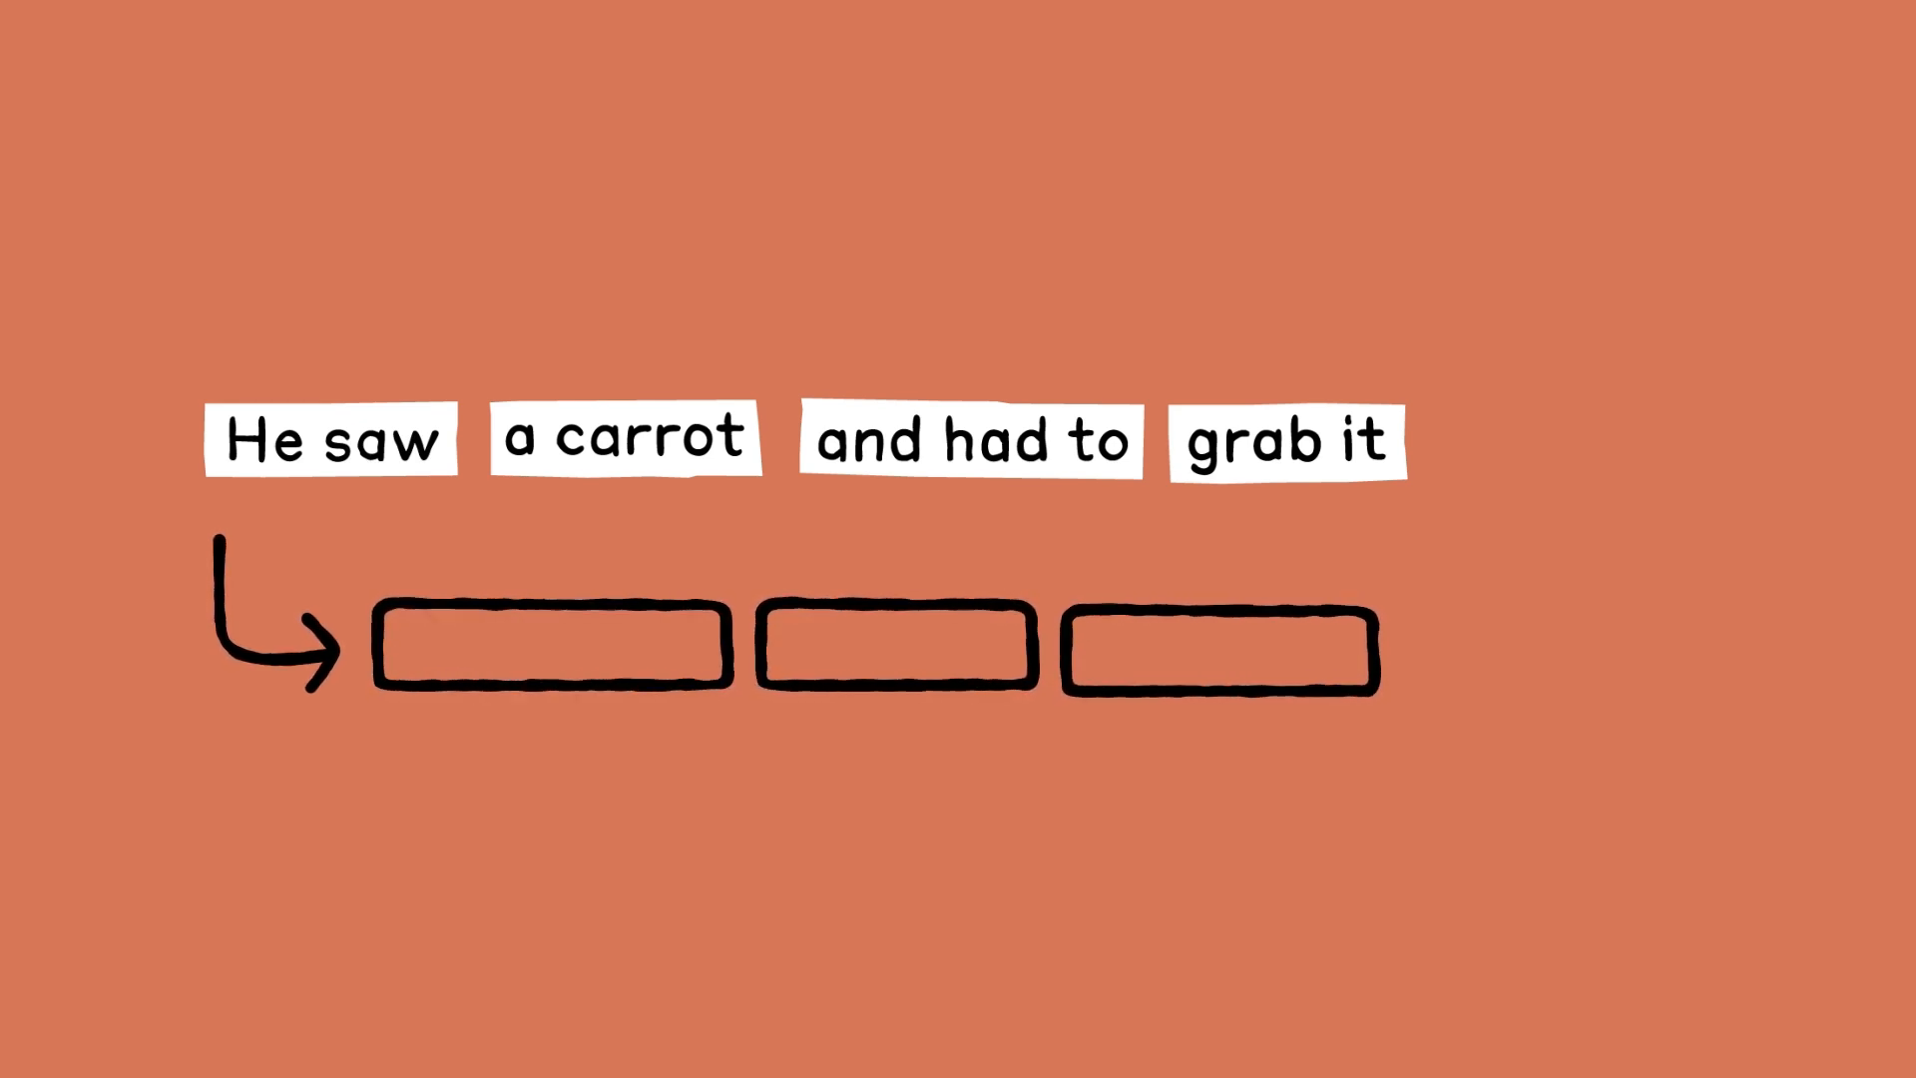
left_click_drag(623, 438, 623, 333)
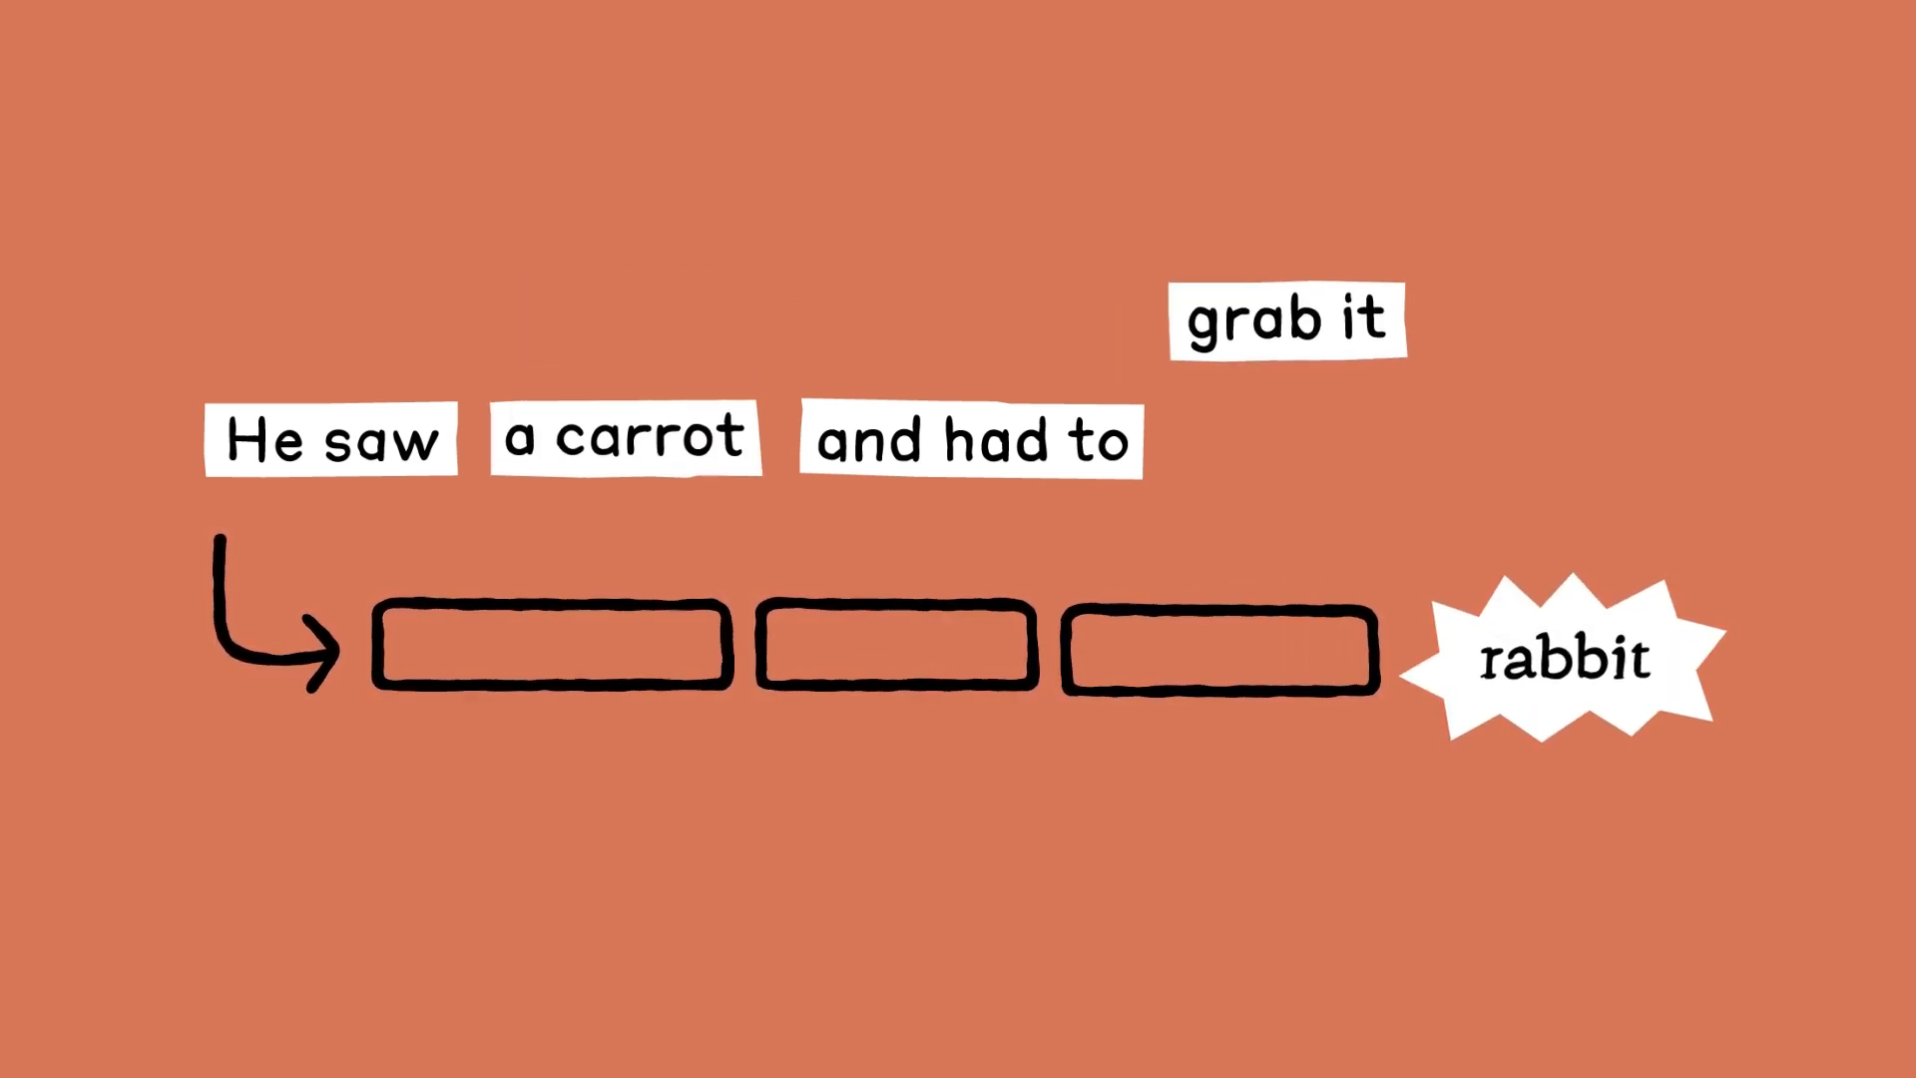
left_click_drag(1284, 323, 1284, 441)
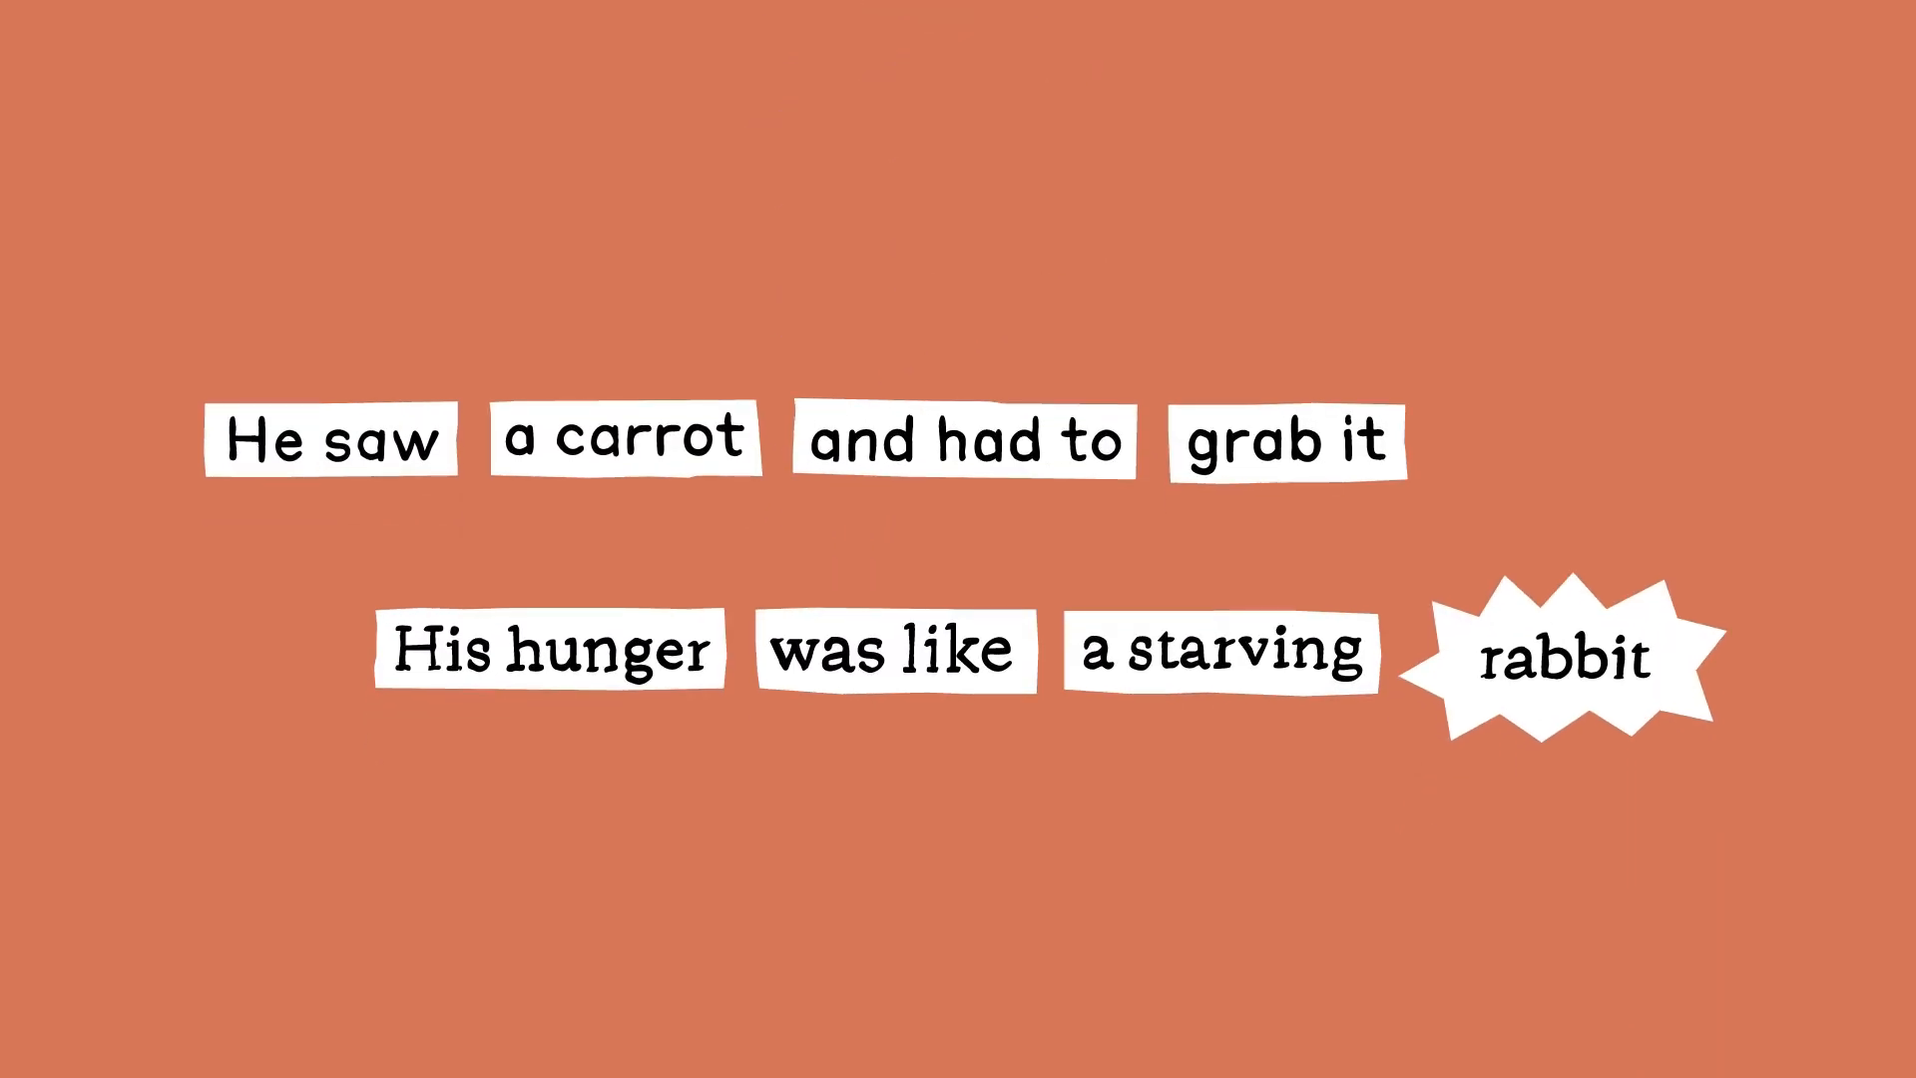
left_click(1554, 666)
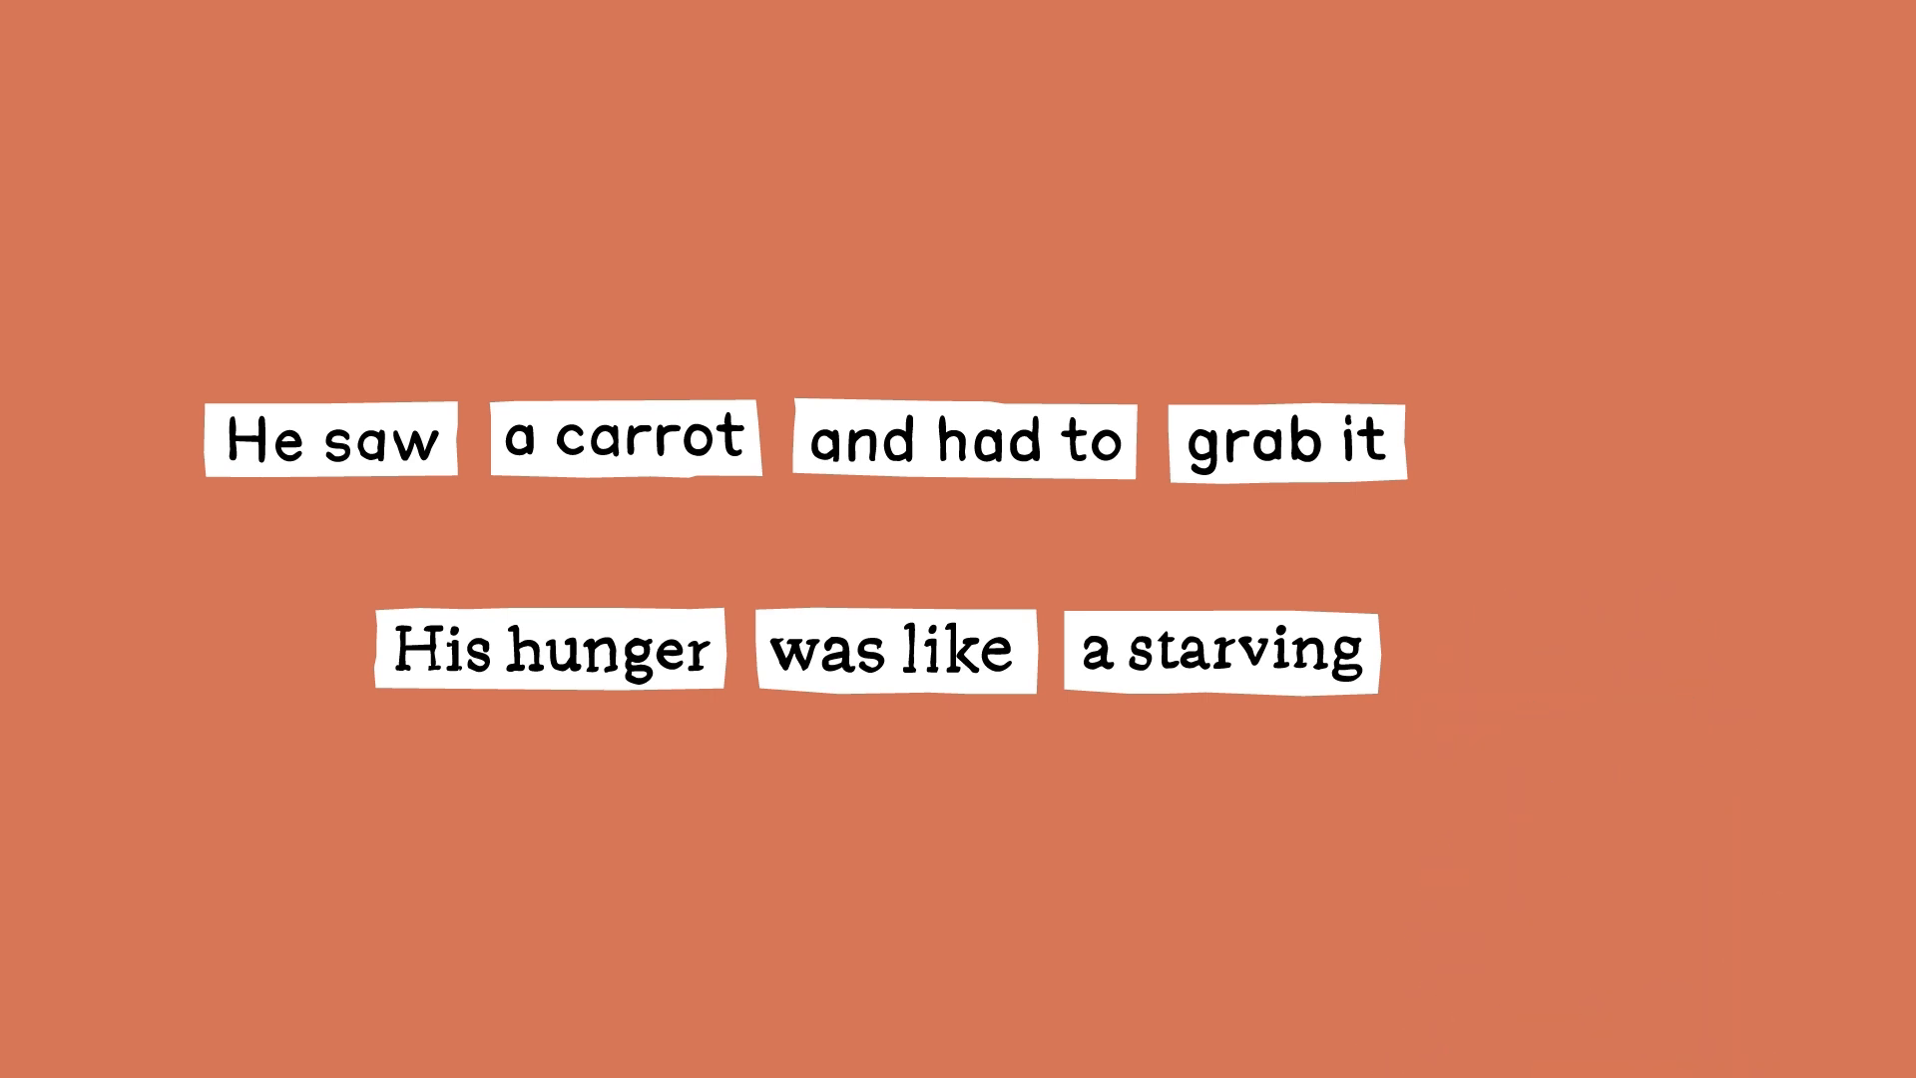